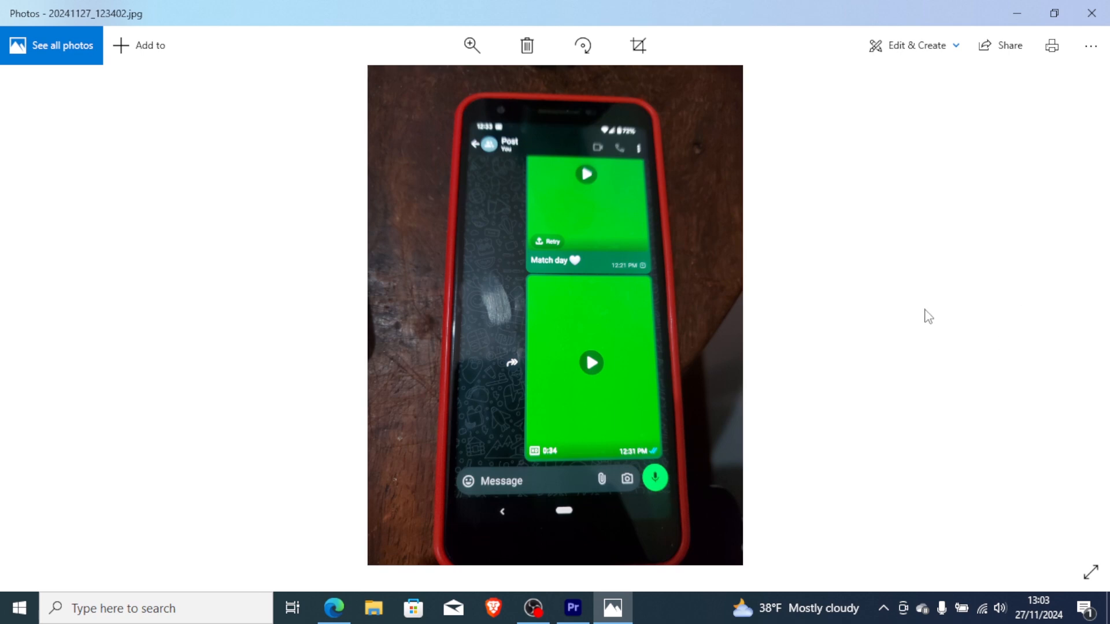
{"action": "mouse_move", "coordinate": [872, 322]}
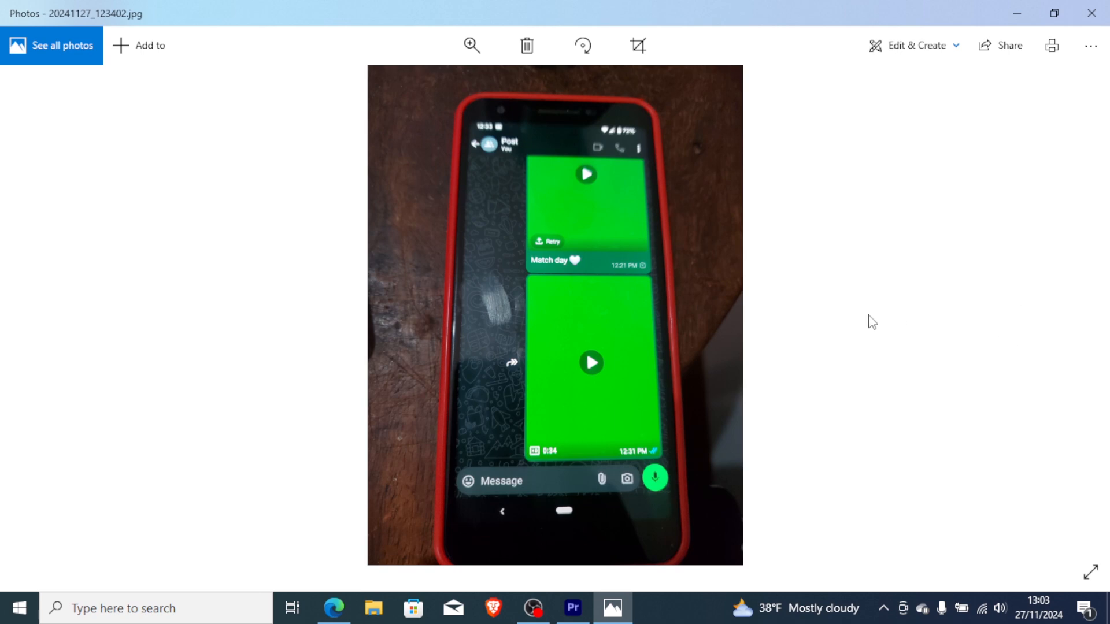
{"action": "mouse_move", "coordinate": [675, 332]}
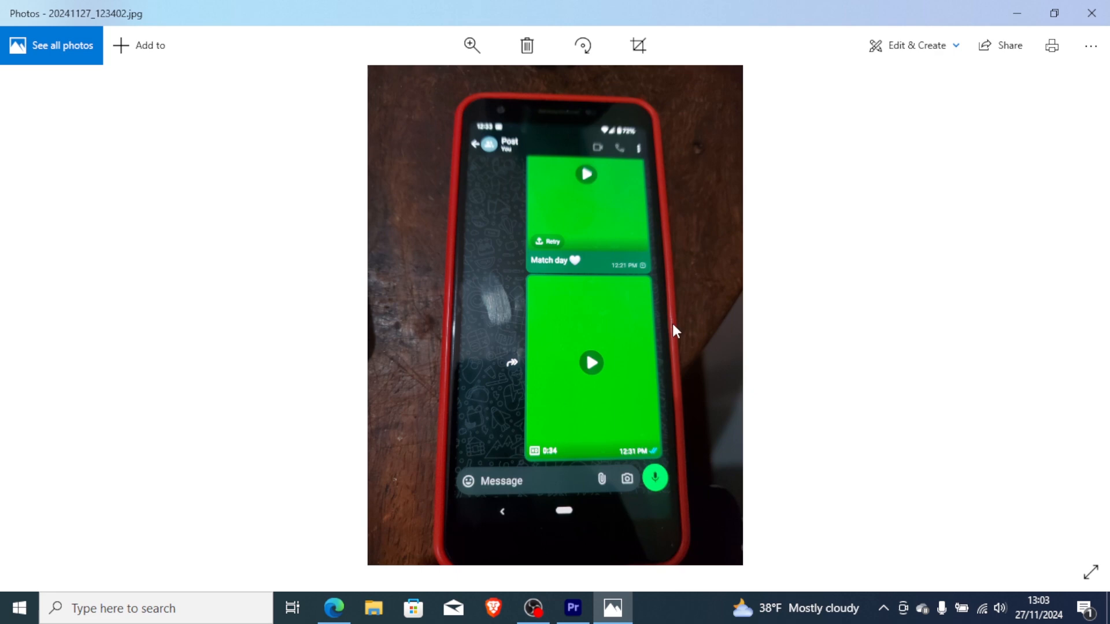
{"action": "mouse_move", "coordinate": [898, 303]}
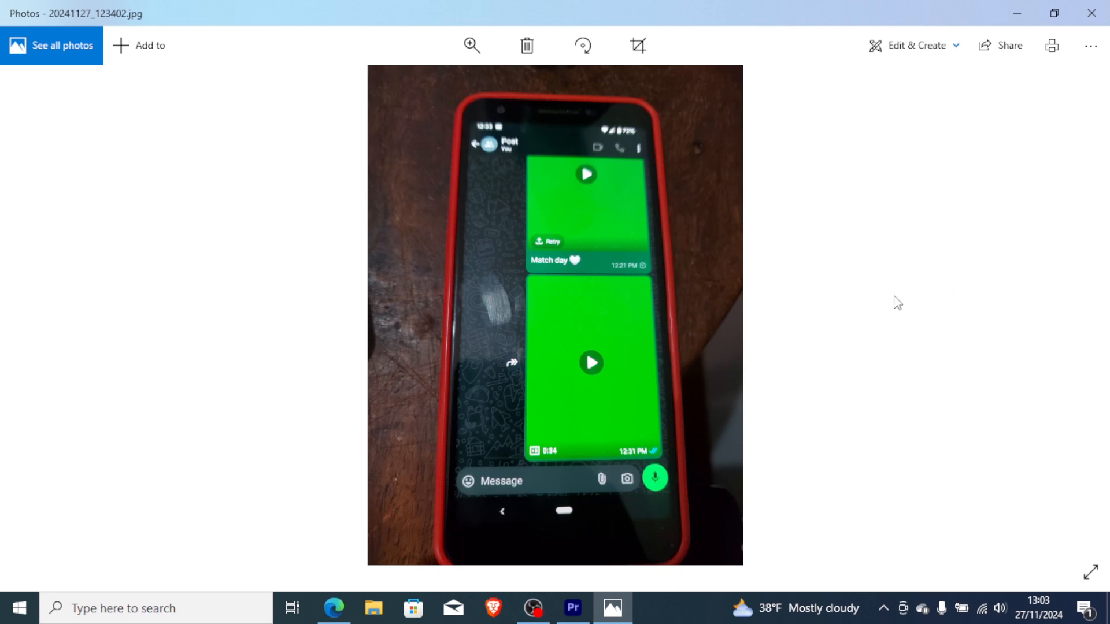
{"action": "mouse_move", "coordinate": [691, 279]}
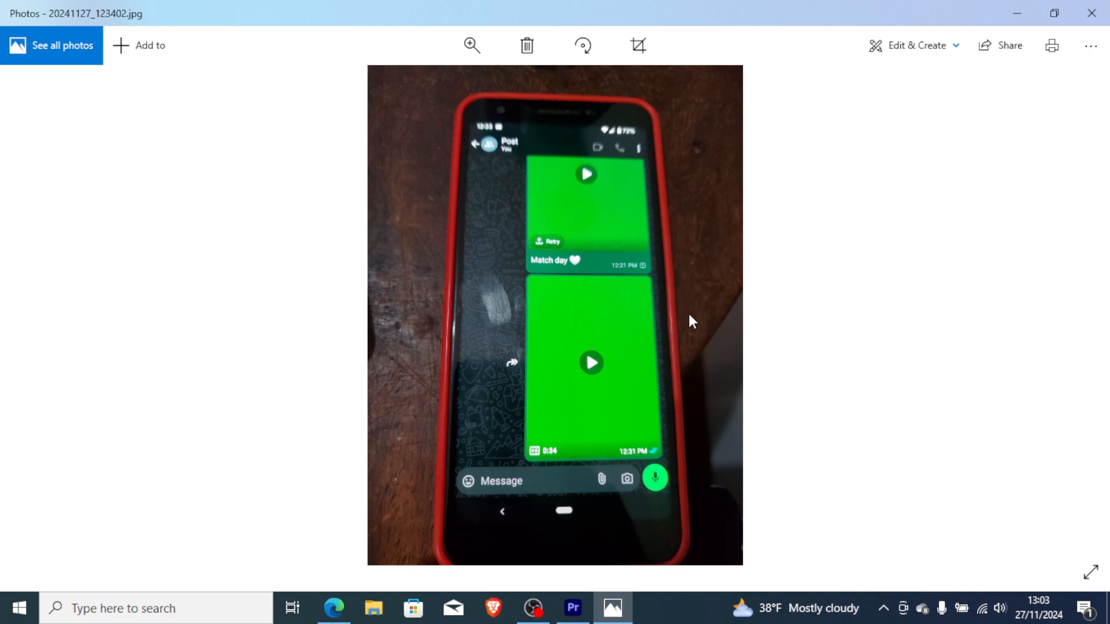
{"action": "mouse_move", "coordinate": [673, 229]}
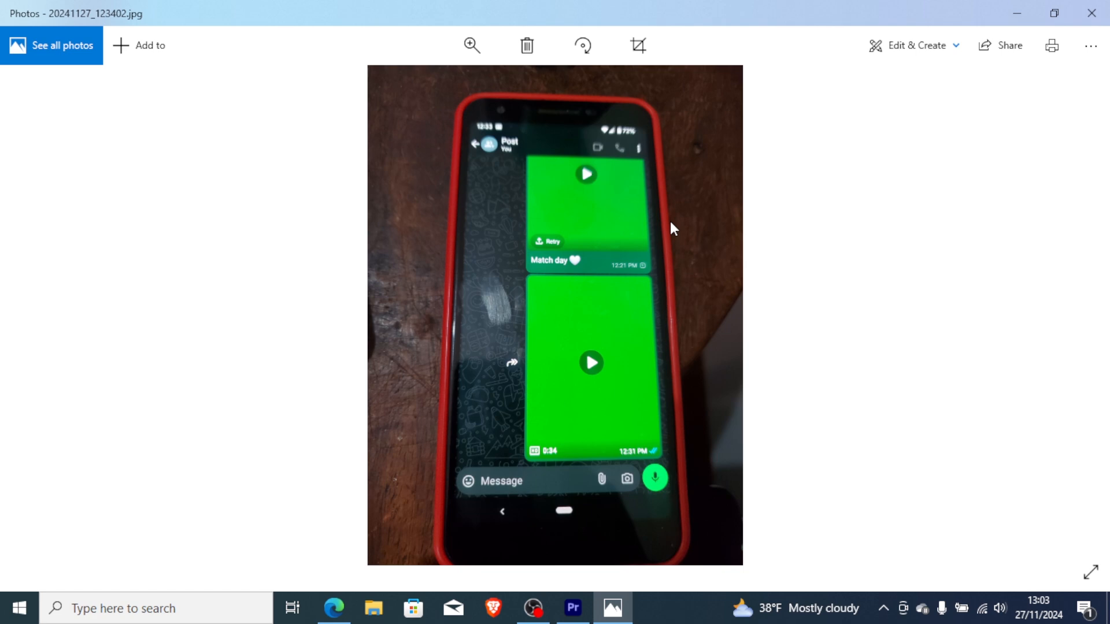
{"action": "mouse_move", "coordinate": [726, 273]}
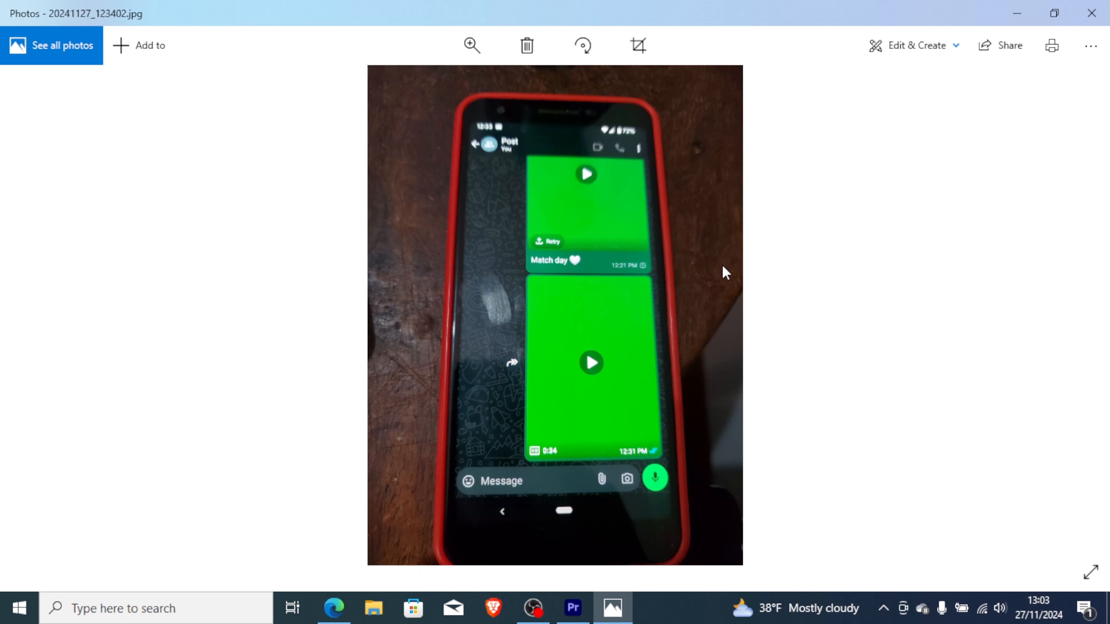
{"action": "mouse_move", "coordinate": [715, 332]}
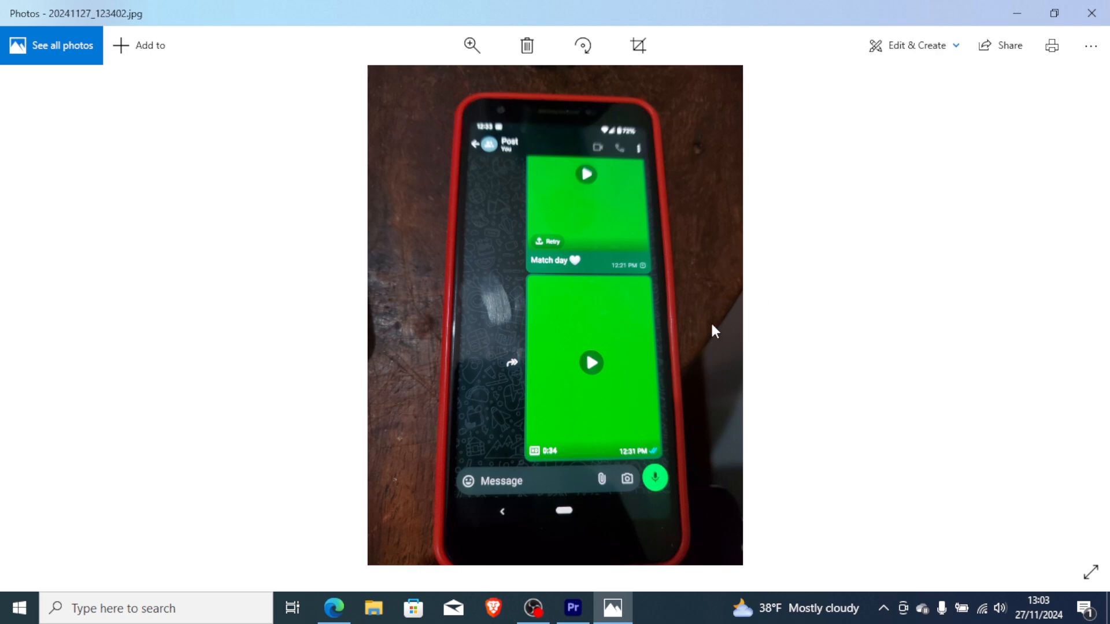
{"action": "mouse_move", "coordinate": [743, 258]}
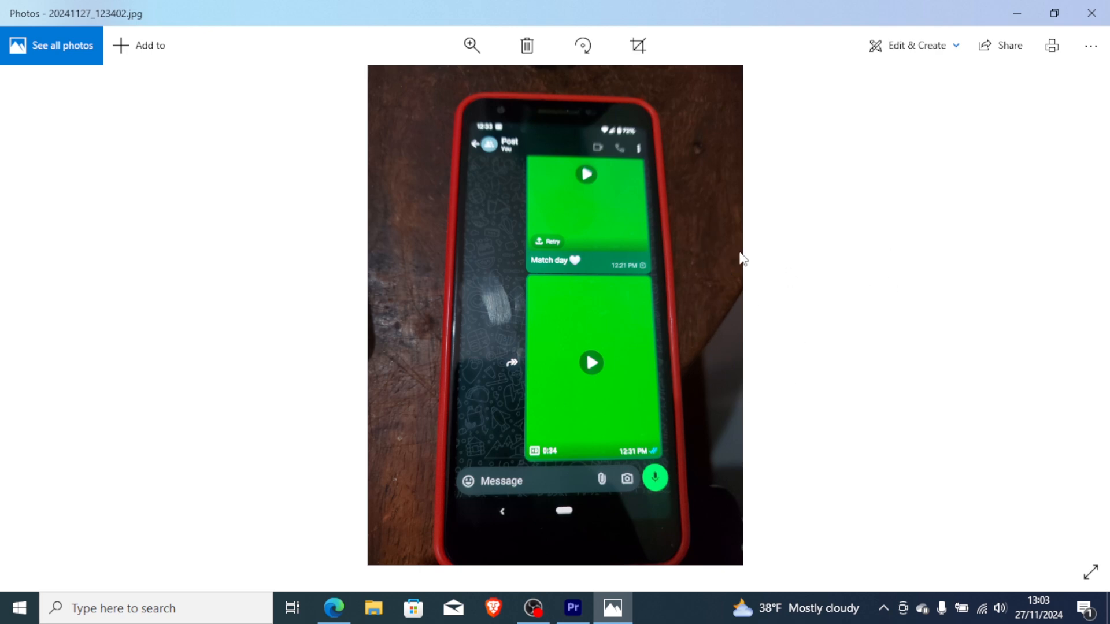
{"action": "mouse_move", "coordinate": [651, 257]}
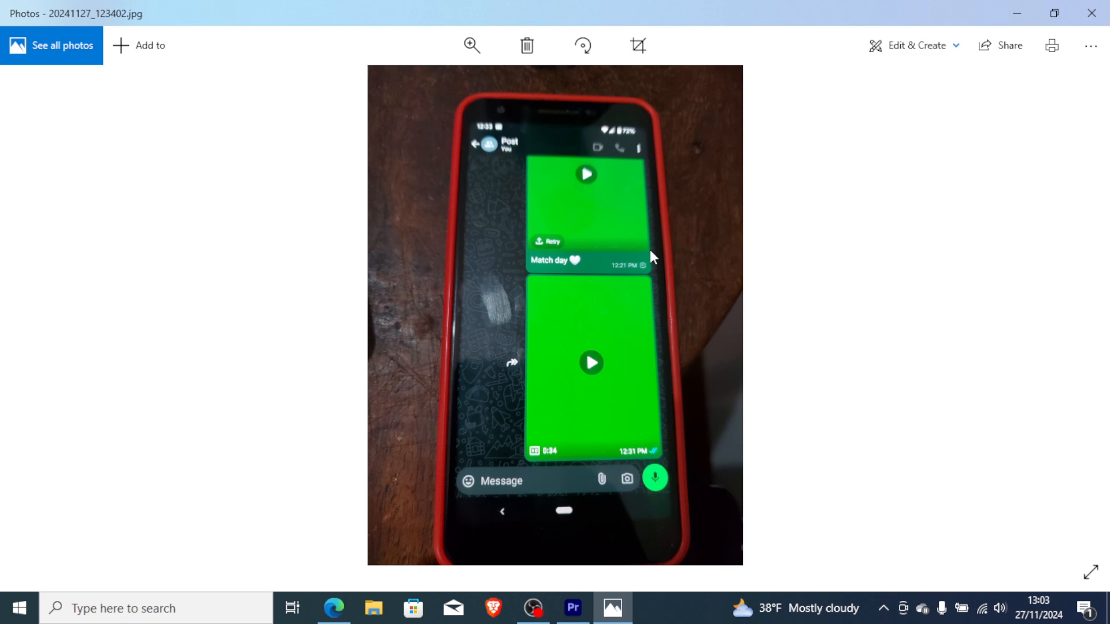
{"action": "mouse_move", "coordinate": [407, 484]}
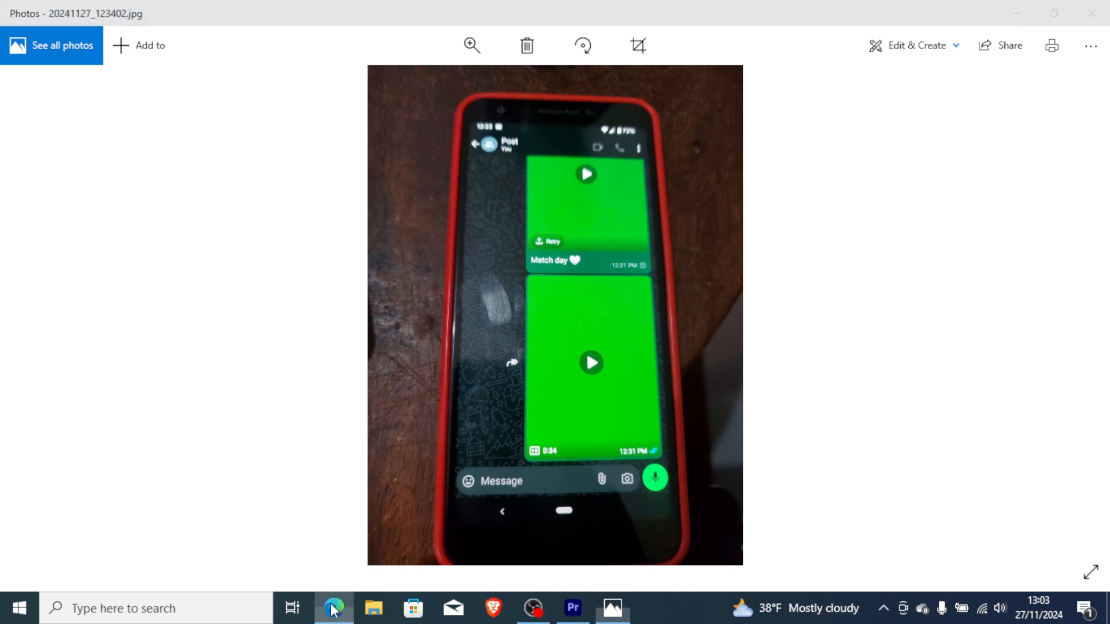
Switch to the Edge tab holding the Pixel Phone Help thread on Pixel 4 XL green video statuses
{"action": "left_click", "coordinate": [333, 608]}
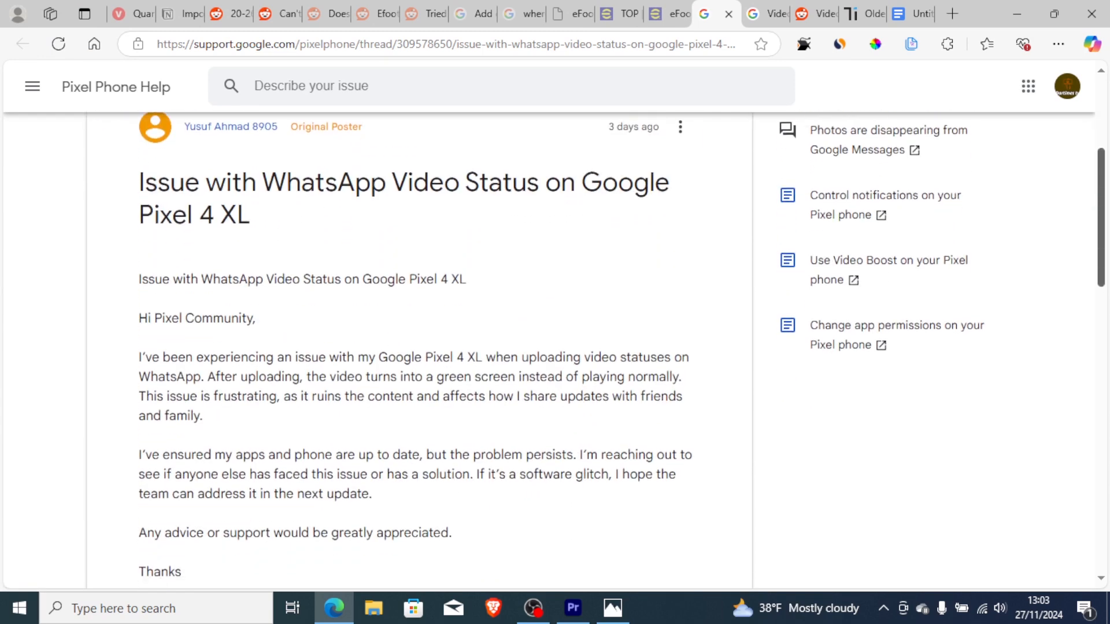
{"action": "mouse_move", "coordinate": [453, 194]}
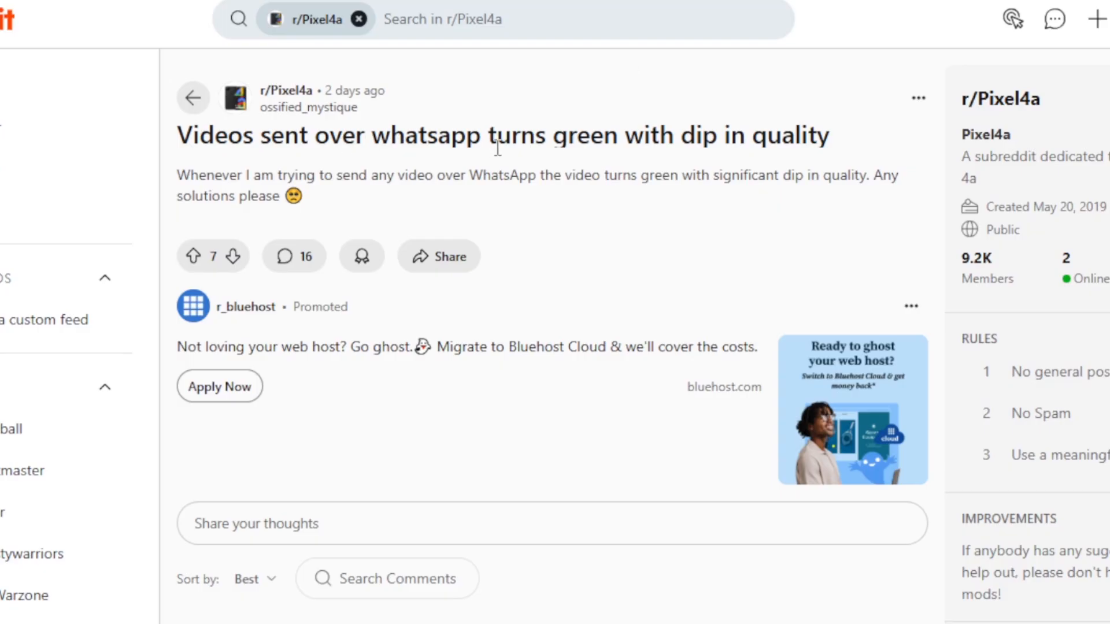
{"action": "mouse_move", "coordinate": [443, 119]}
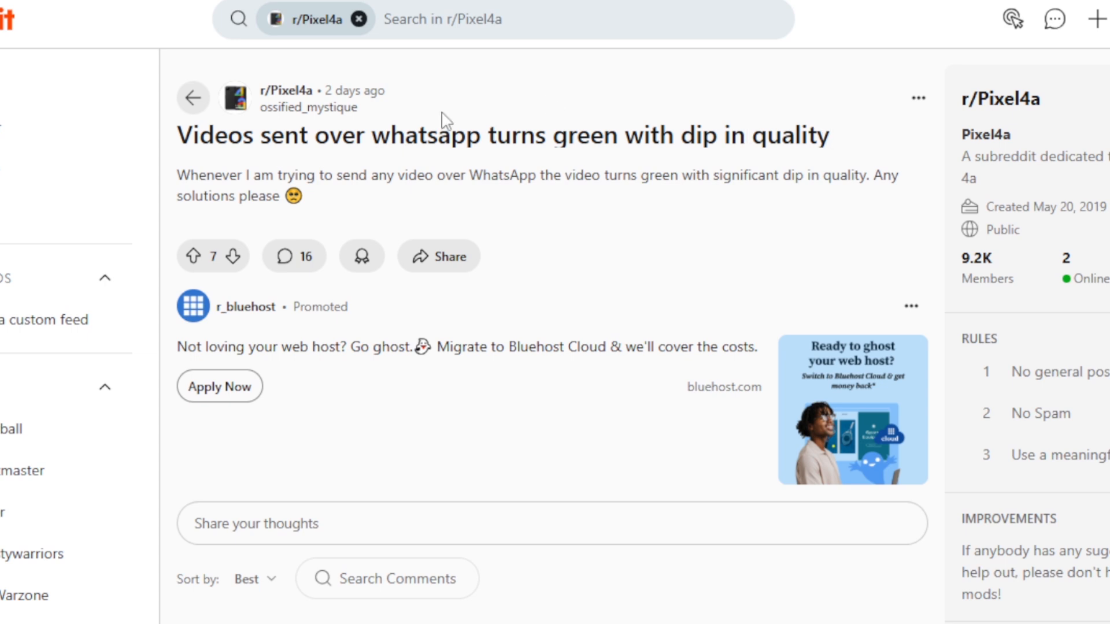
{"action": "mouse_move", "coordinate": [1026, 125]}
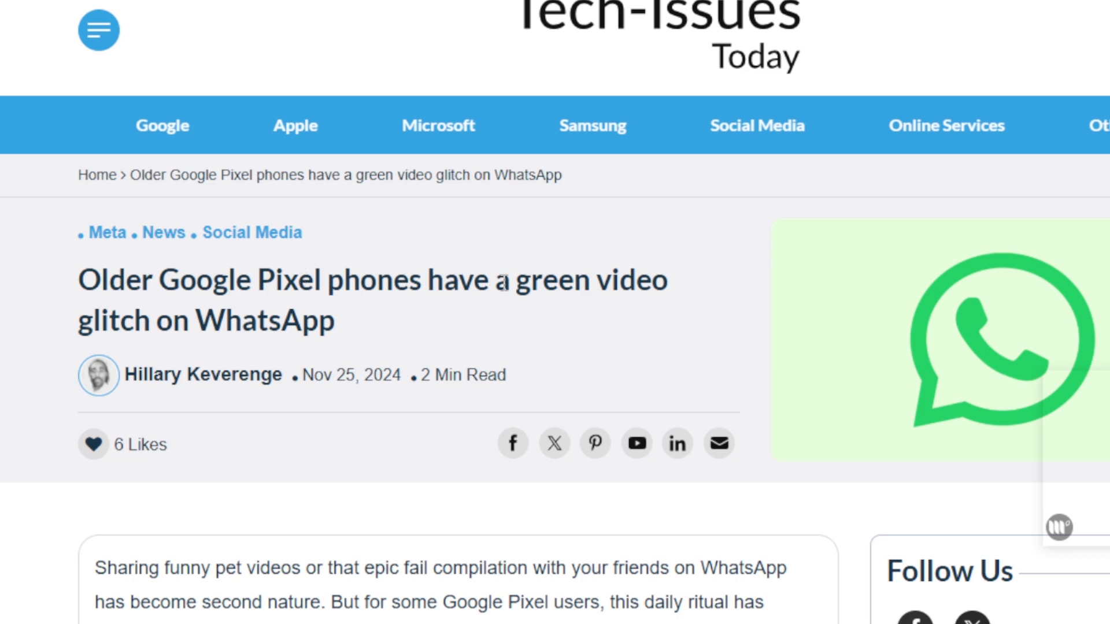
{"action": "mouse_move", "coordinate": [503, 282]}
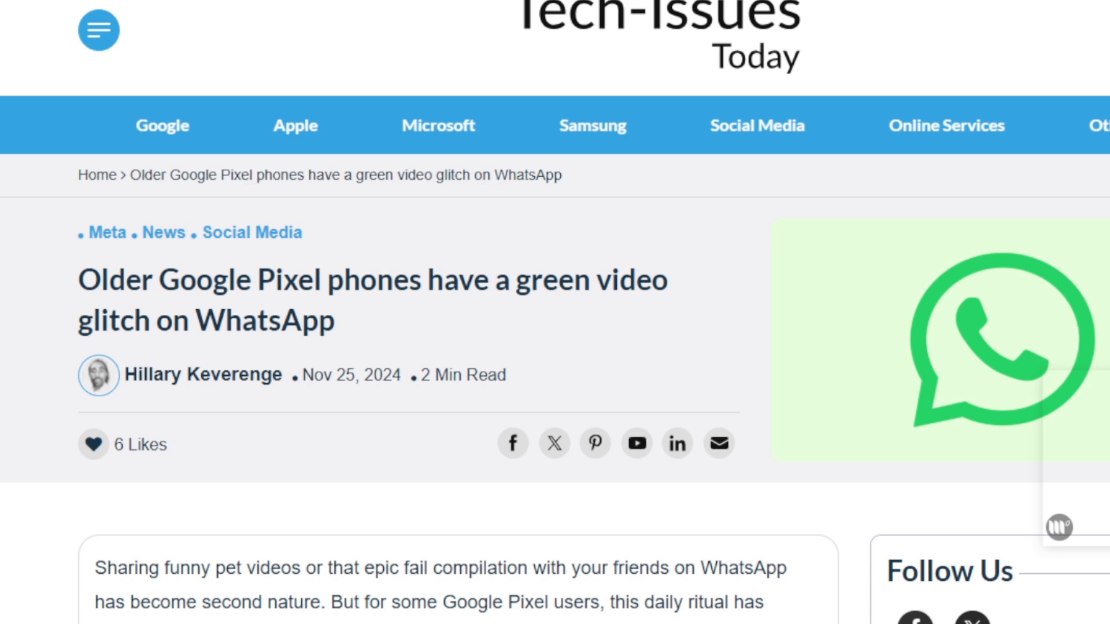
Scroll the article down to the paragraphs listing affected older Pixel models
{"action": "scroll", "scroll_direction": "down", "scroll_amount": 3}
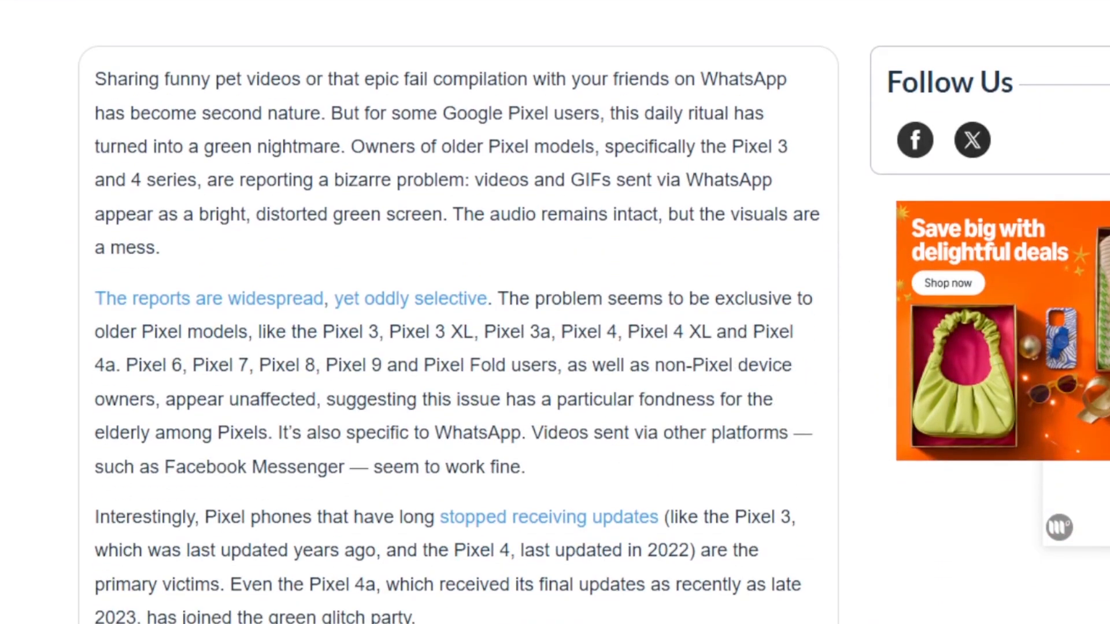
{"action": "scroll", "scroll_direction": "down", "scroll_amount": 3}
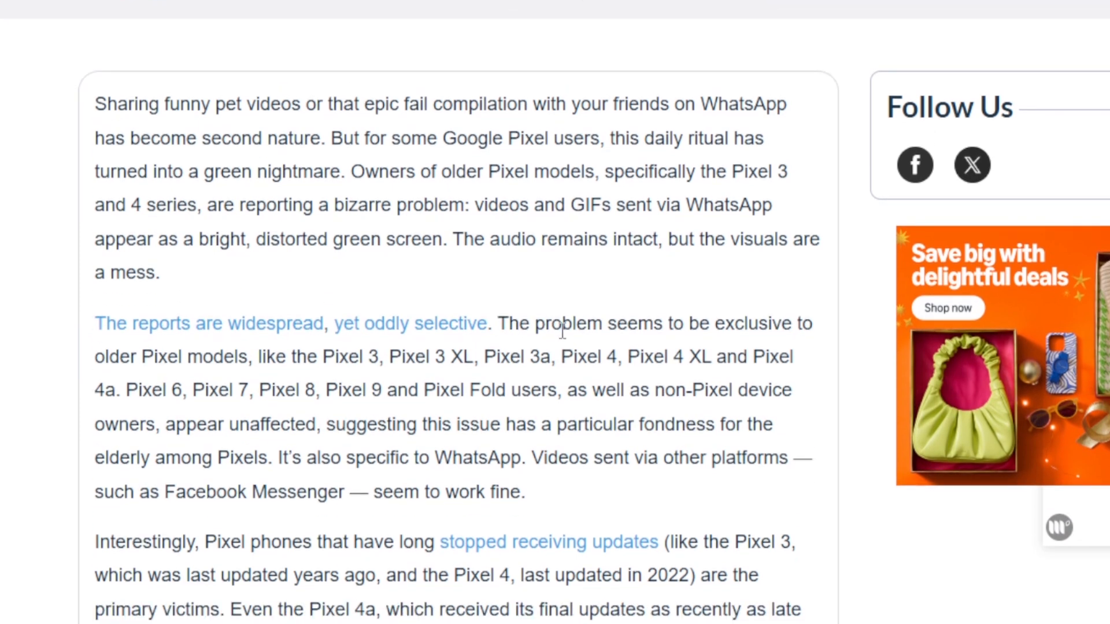
{"action": "mouse_move", "coordinate": [503, 347]}
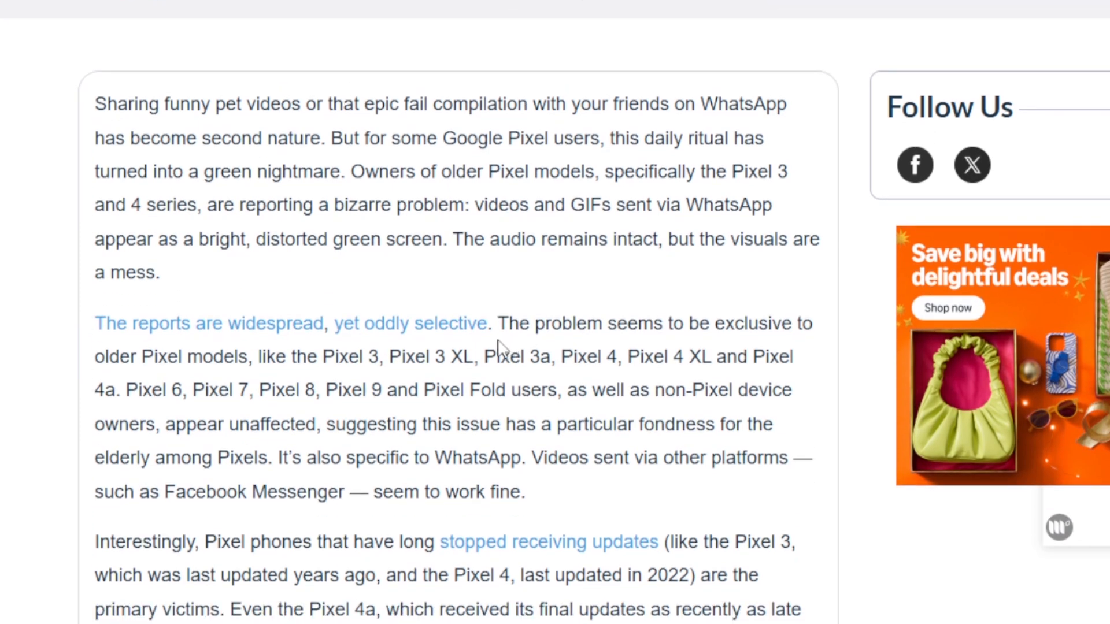
{"action": "mouse_move", "coordinate": [681, 332]}
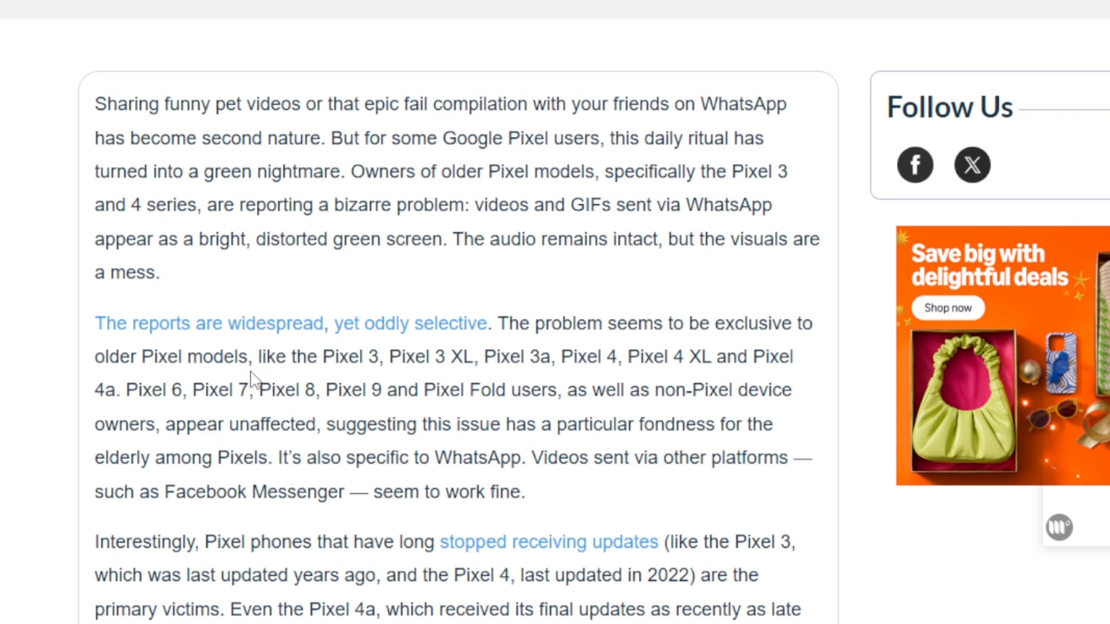
{"action": "mouse_move", "coordinate": [423, 364]}
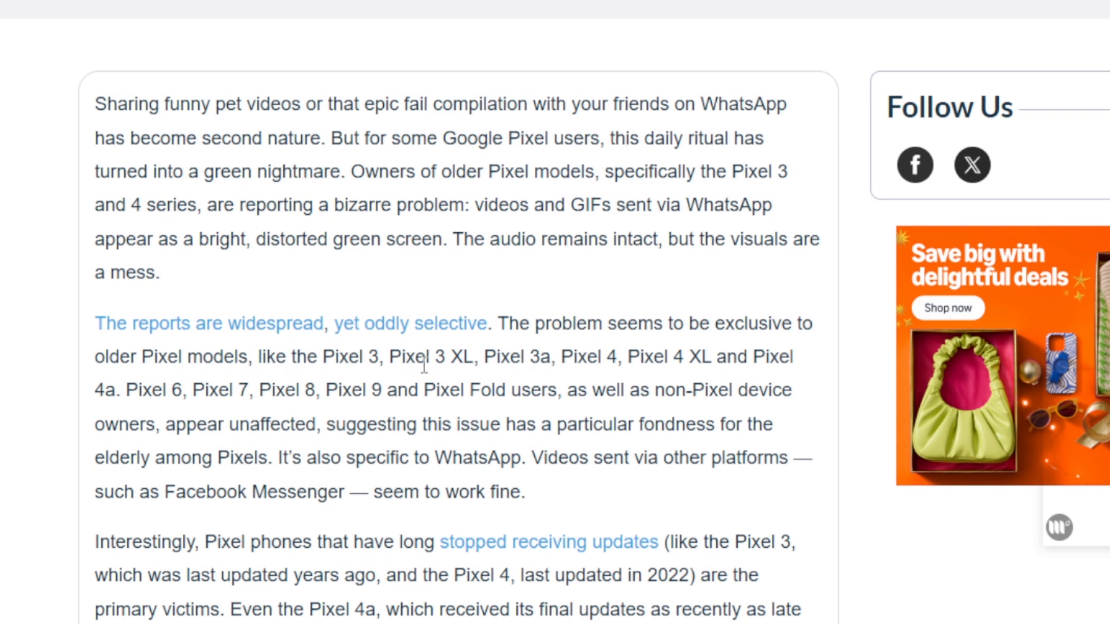
{"action": "mouse_move", "coordinate": [571, 402]}
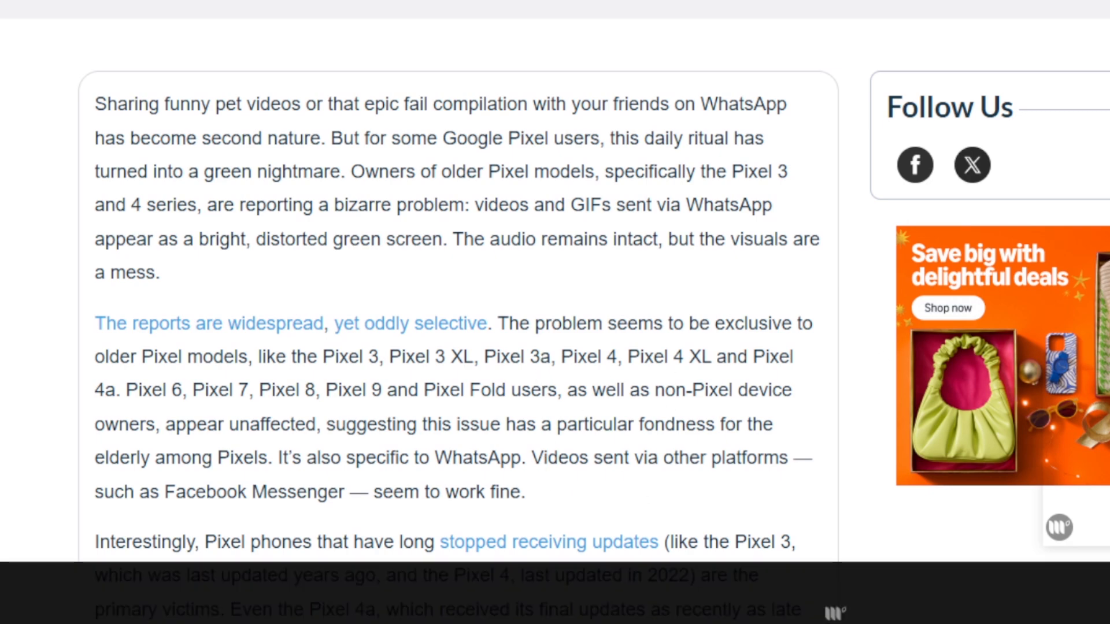
Scroll past the glitch screenshot and ads to the bulleted workarounds: send via PC, other apps, or wait for an update
{"action": "scroll", "scroll_direction": "down", "scroll_amount": 3}
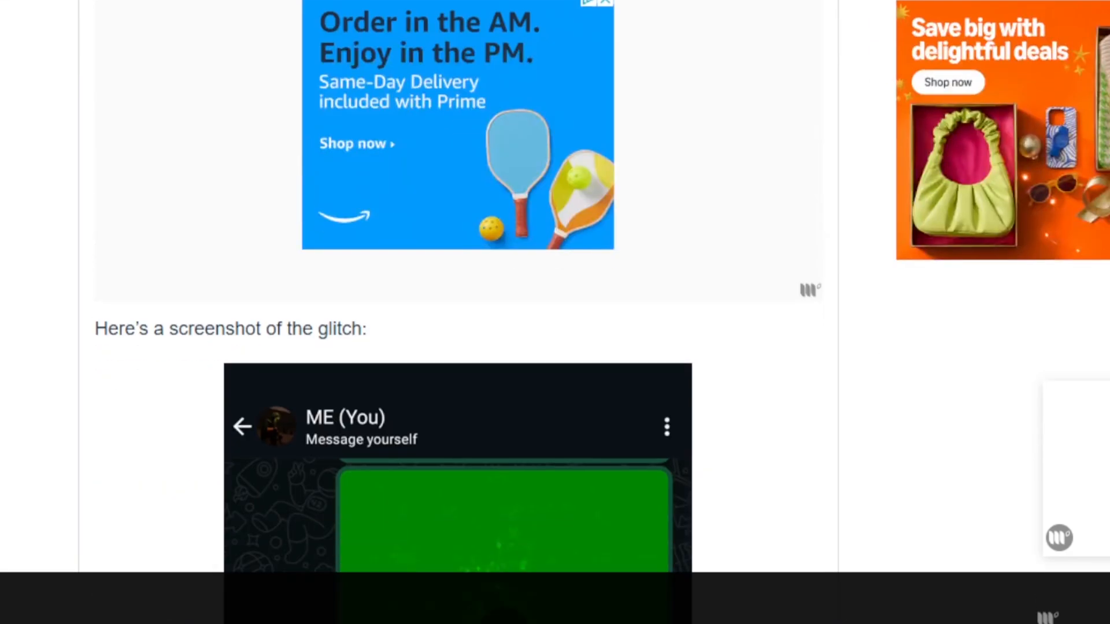
{"action": "scroll", "scroll_direction": "down", "scroll_amount": 3}
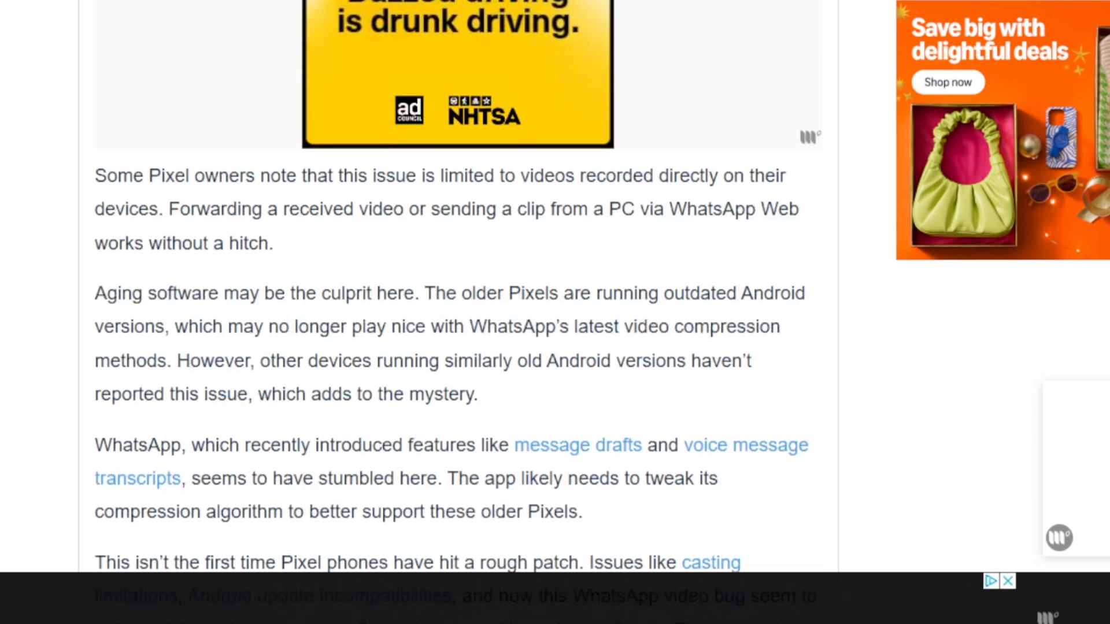
{"action": "scroll", "scroll_direction": "down", "scroll_amount": 3}
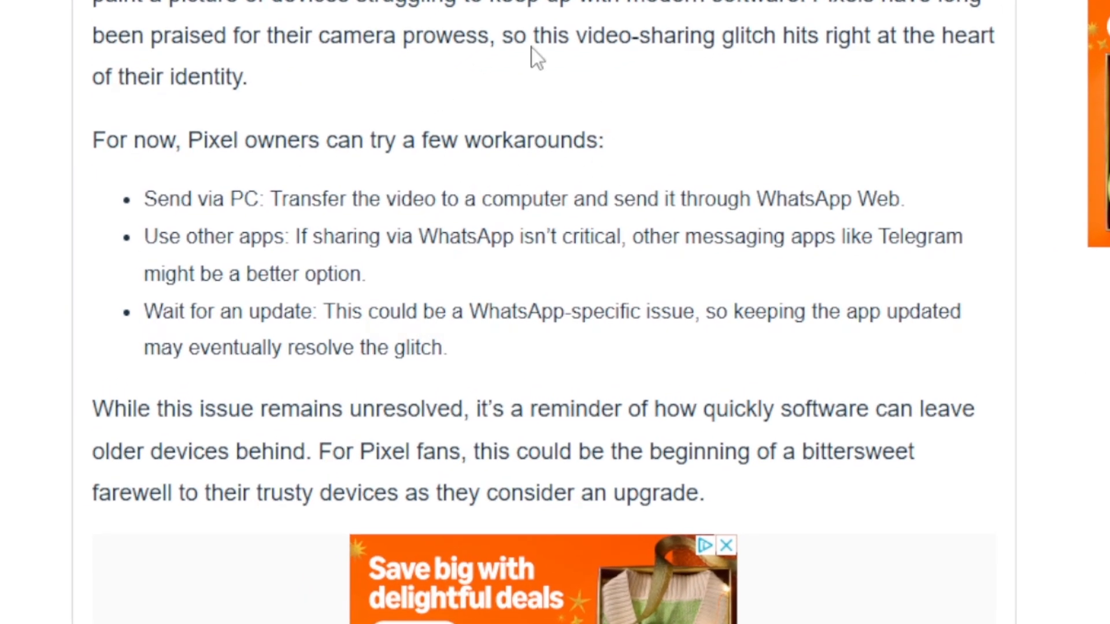
{"action": "mouse_move", "coordinate": [297, 210]}
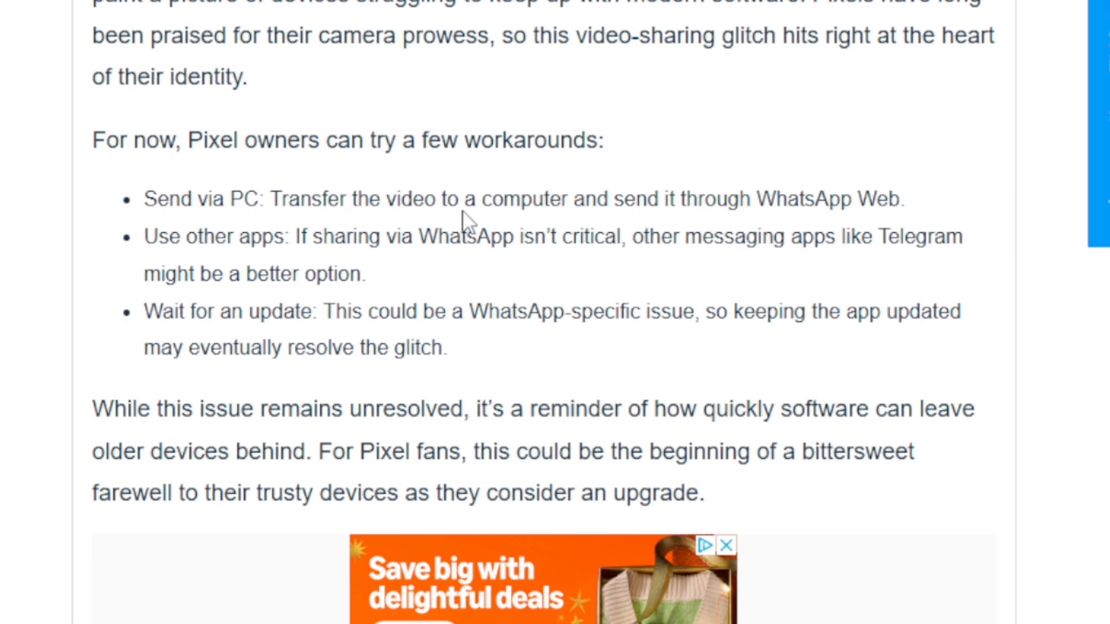
{"action": "mouse_move", "coordinate": [859, 210]}
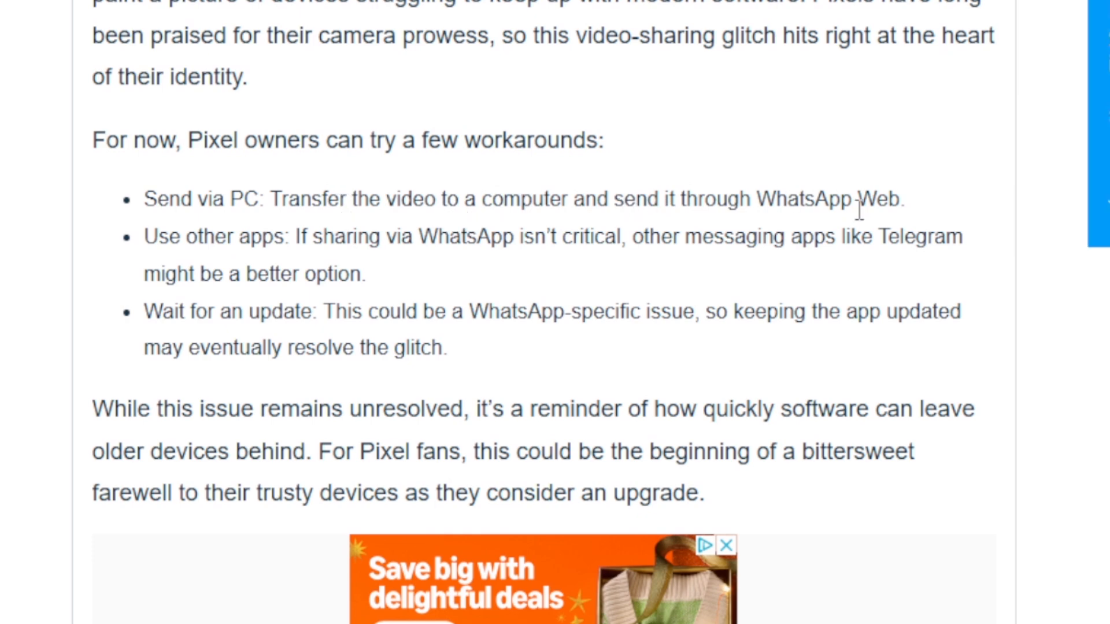
{"action": "mouse_move", "coordinate": [251, 264]}
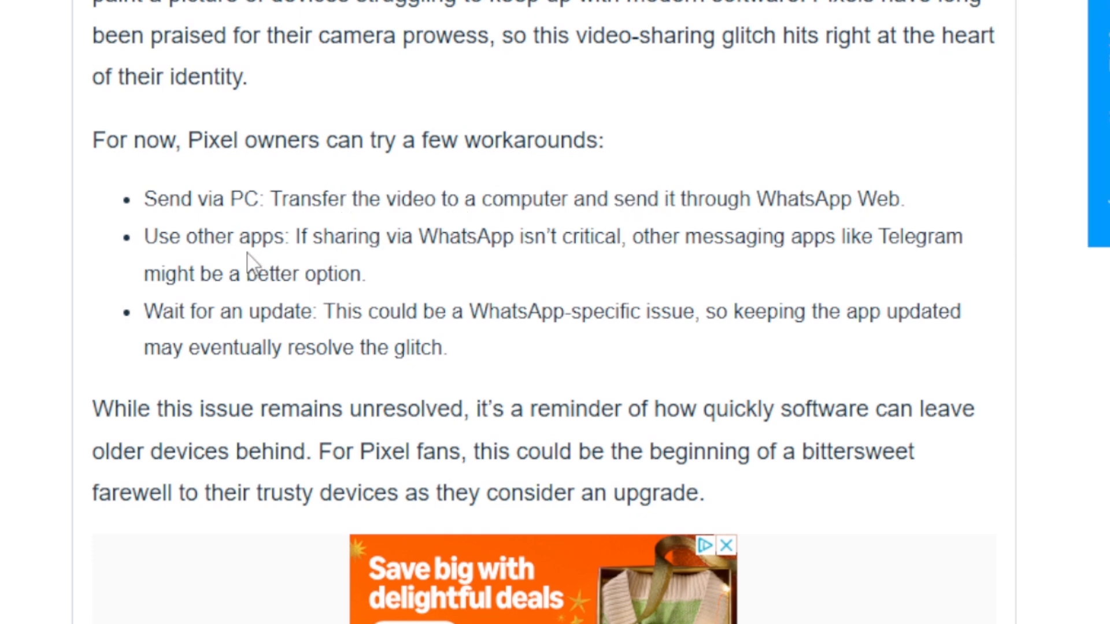
{"action": "mouse_move", "coordinate": [486, 264]}
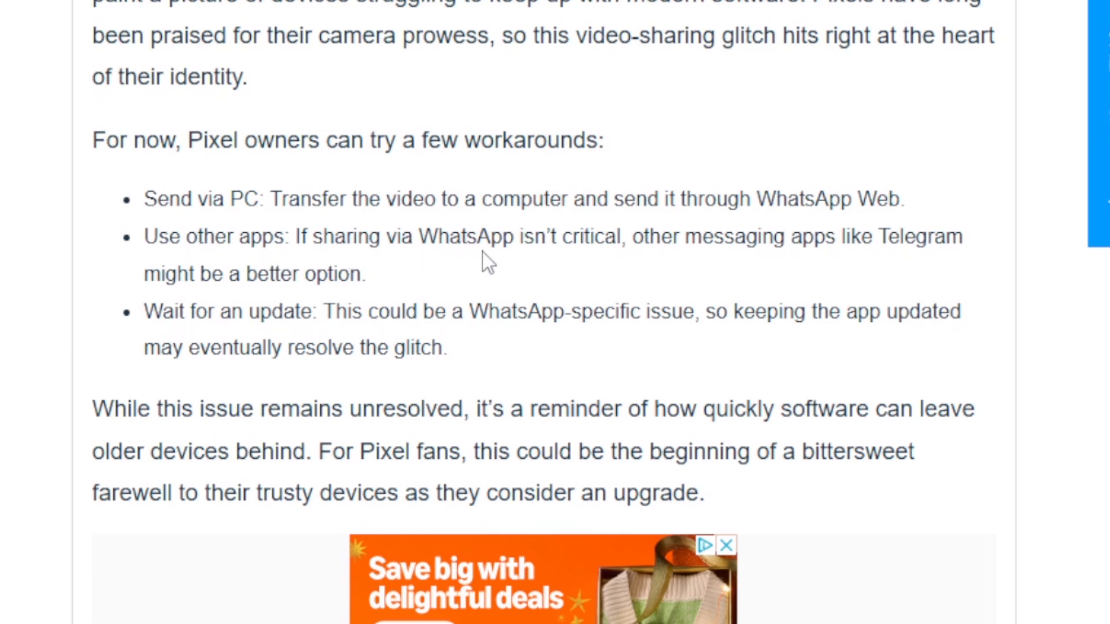
{"action": "mouse_move", "coordinate": [835, 264]}
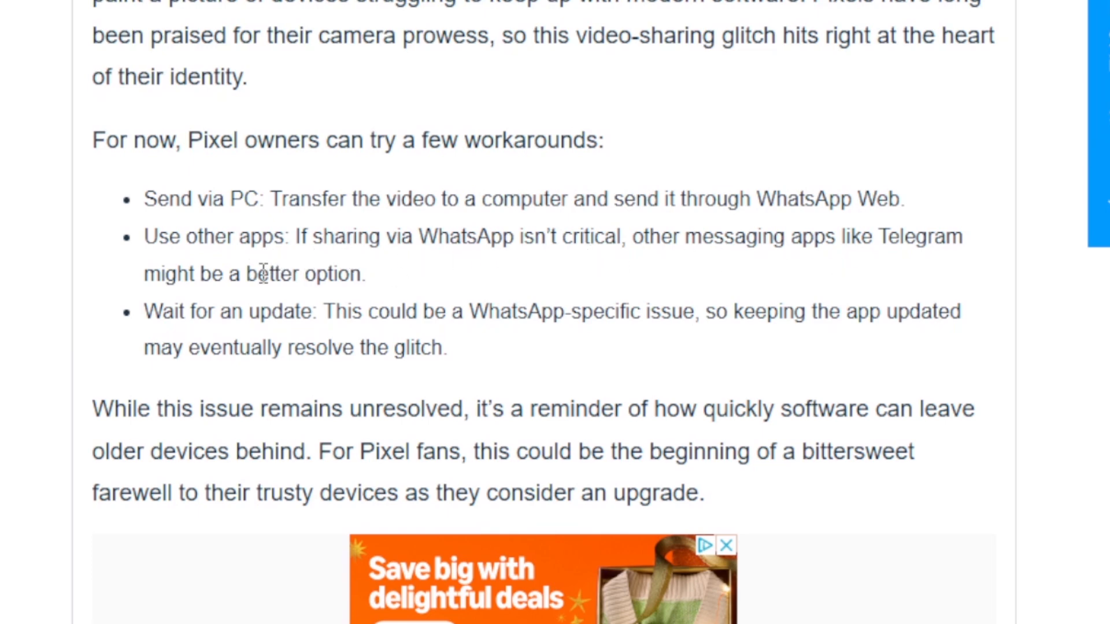
{"action": "mouse_move", "coordinate": [431, 344]}
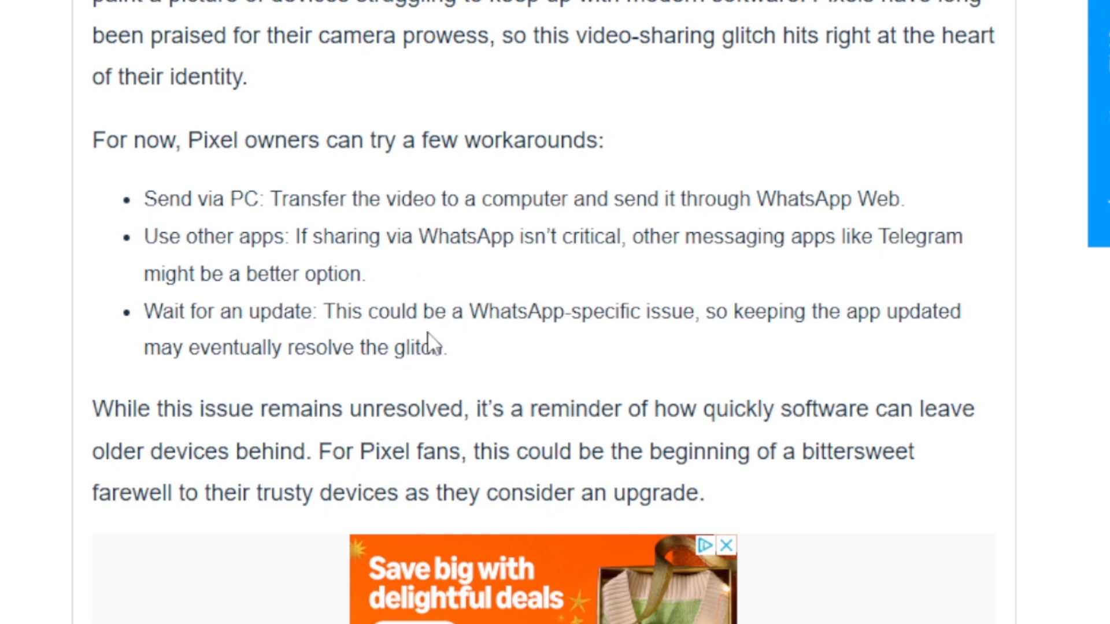
{"action": "mouse_move", "coordinate": [430, 344]}
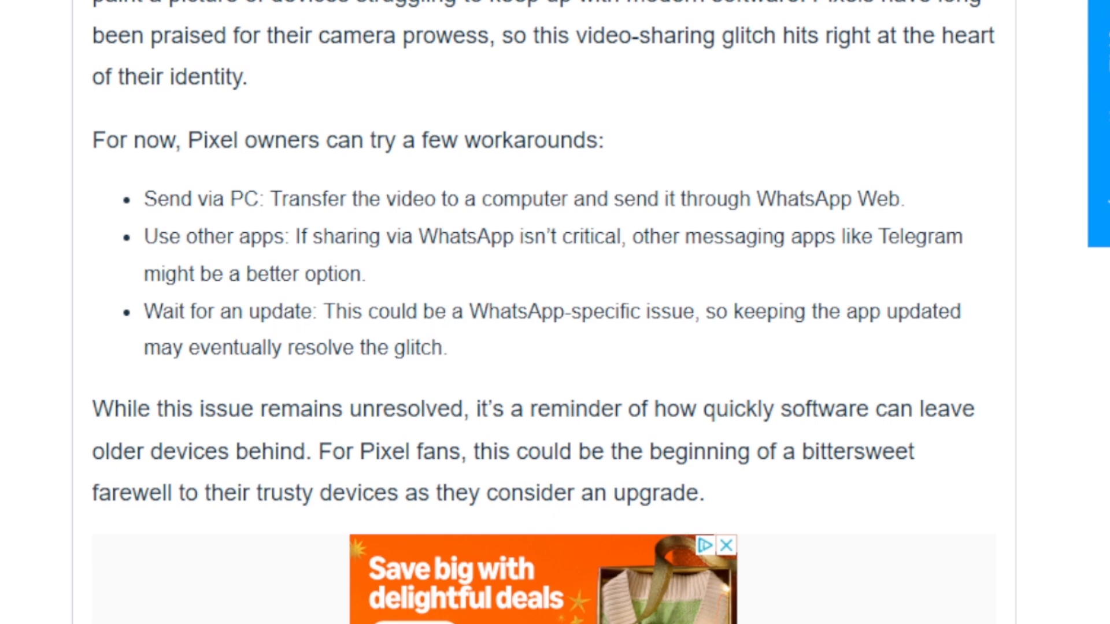
Scroll back up to the article headline and the photo of green WhatsApp videos on a phone
{"action": "scroll", "scroll_direction": "down", "scroll_amount": 3}
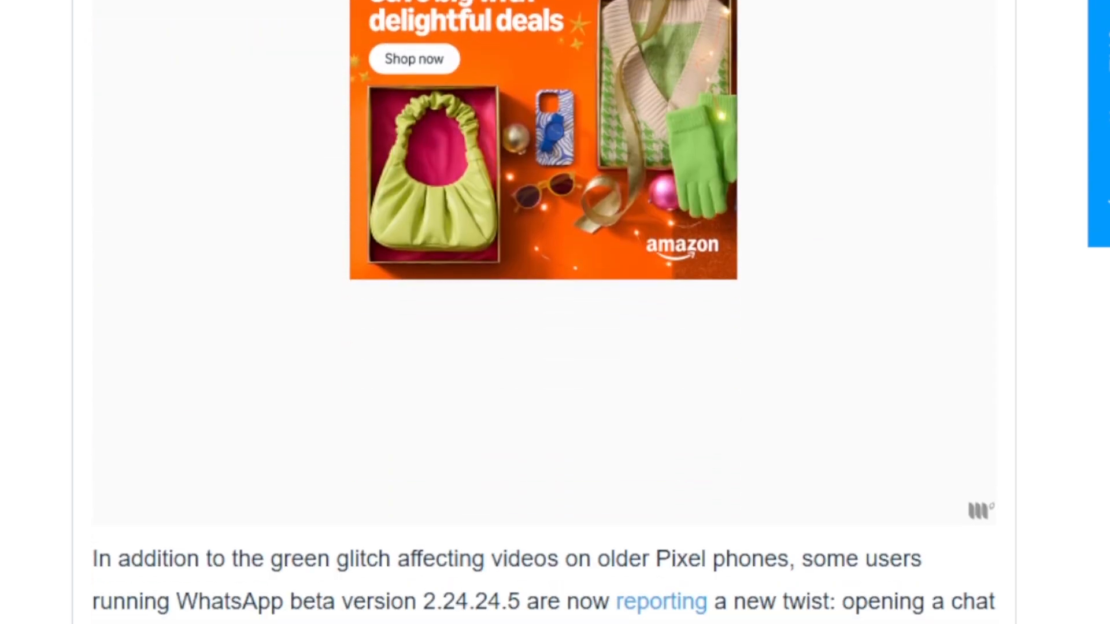
{"action": "scroll", "scroll_direction": "down", "scroll_amount": 3}
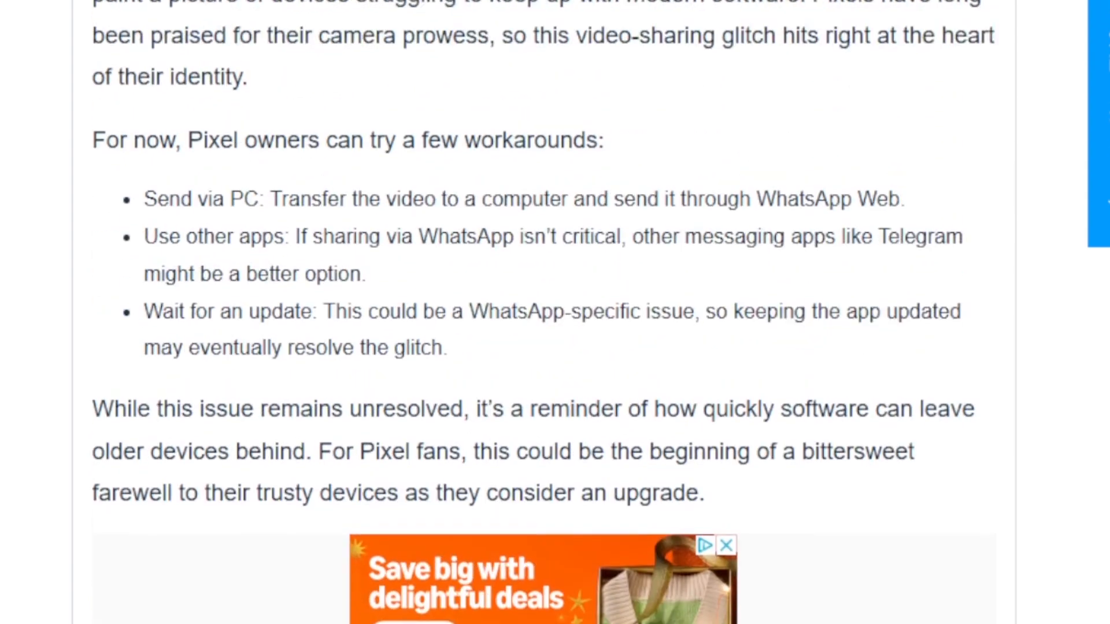
{"action": "scroll", "scroll_direction": "up", "scroll_amount": 3}
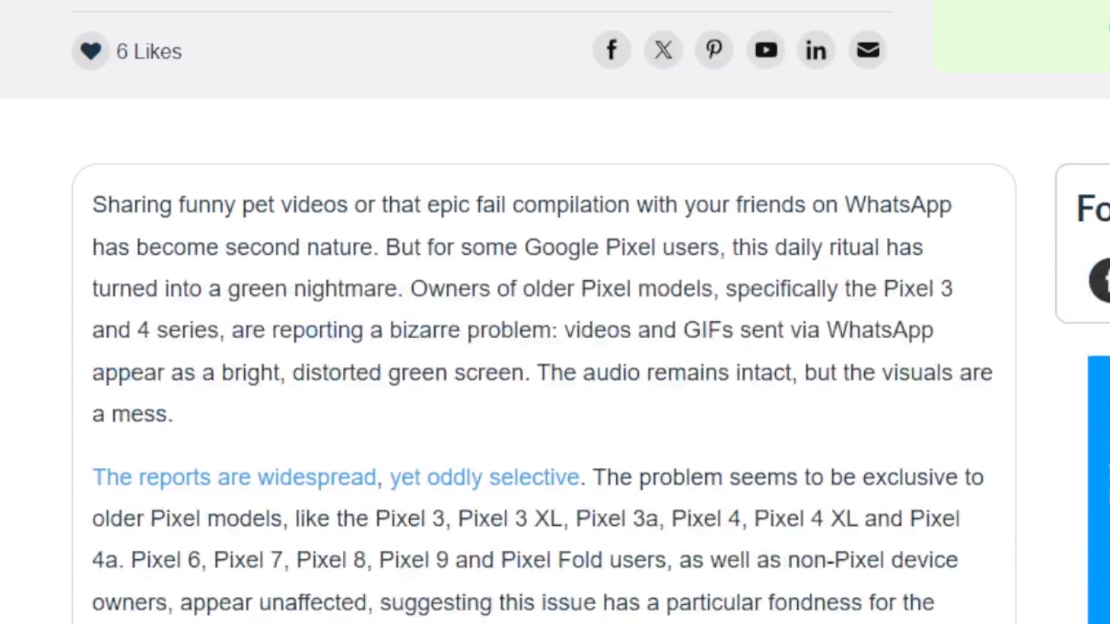
{"action": "scroll", "scroll_direction": "up", "scroll_amount": 3}
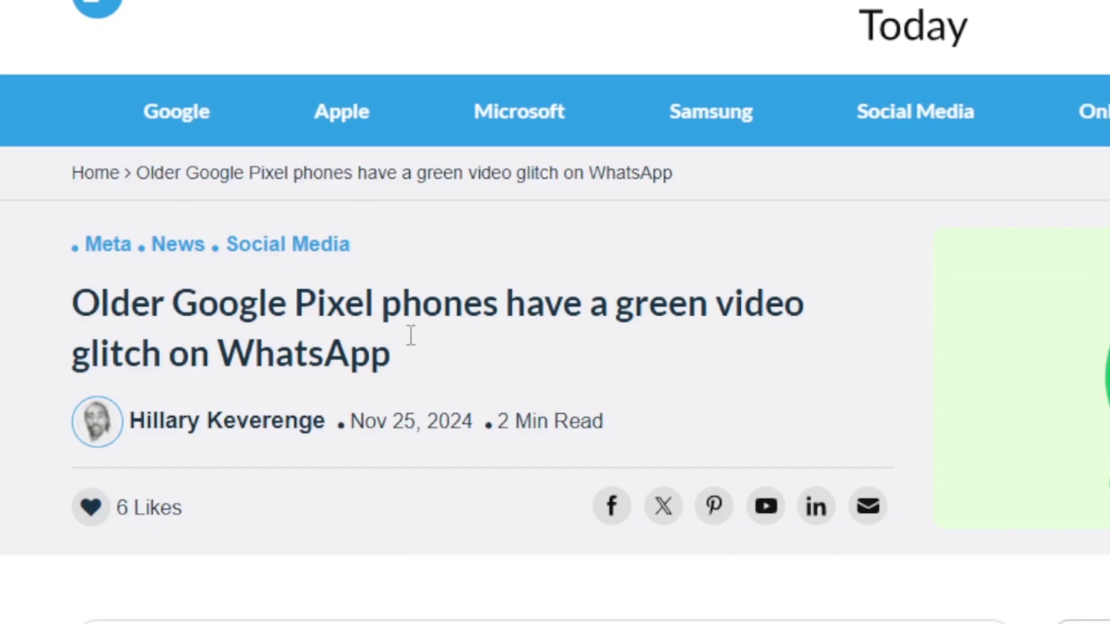
{"action": "mouse_move", "coordinate": [913, 293]}
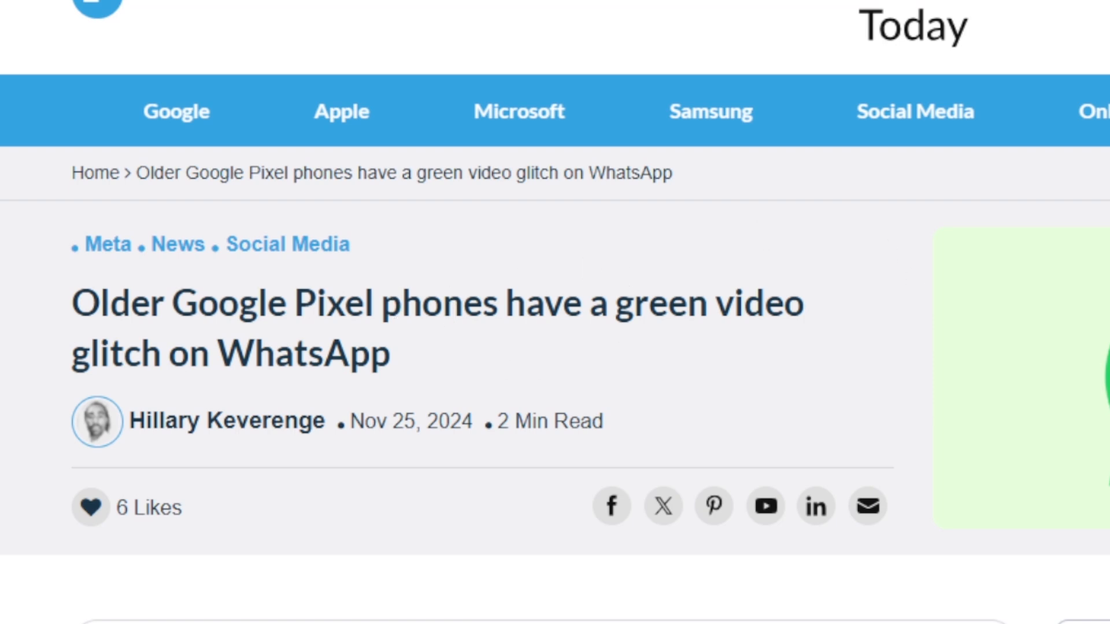
{"action": "scroll", "scroll_direction": "down", "scroll_amount": 3}
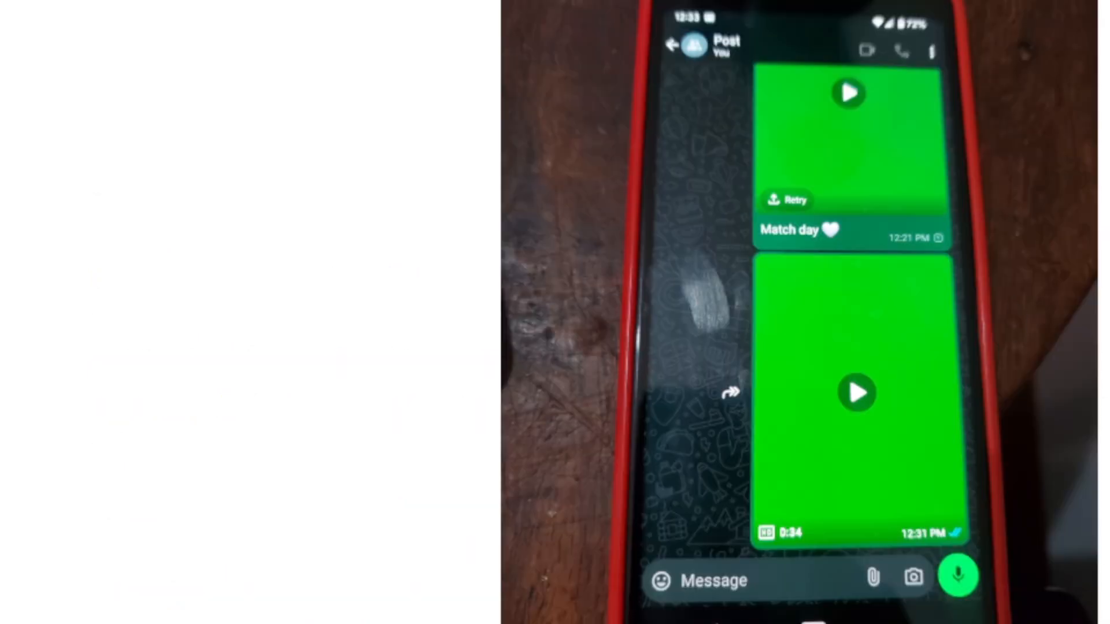
{"action": "mouse_move", "coordinate": [1067, 140]}
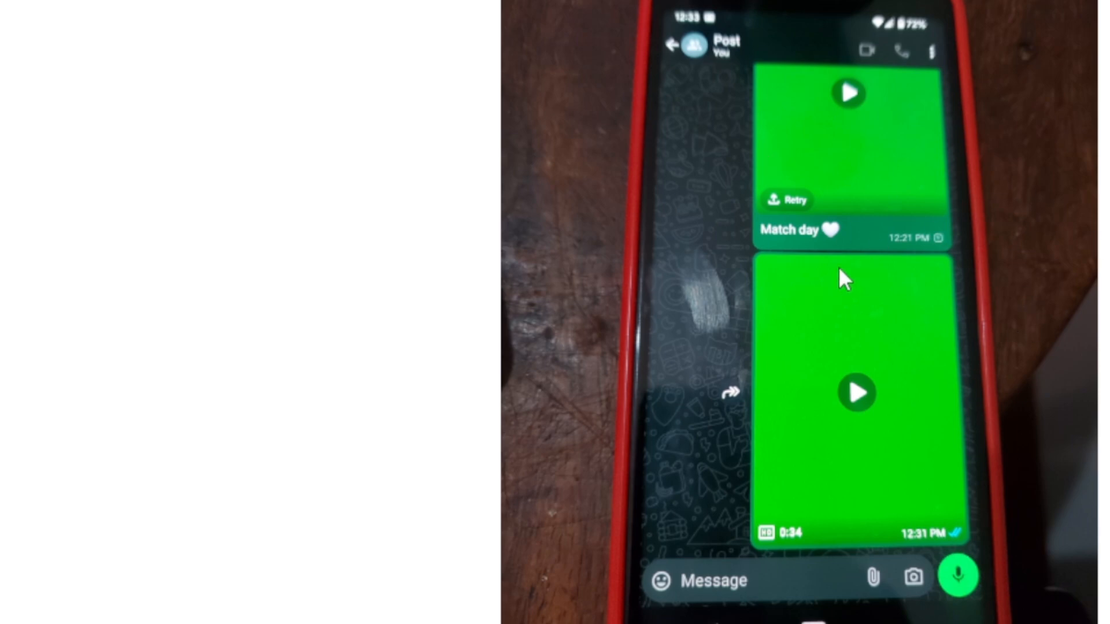
{"action": "mouse_move", "coordinate": [956, 297]}
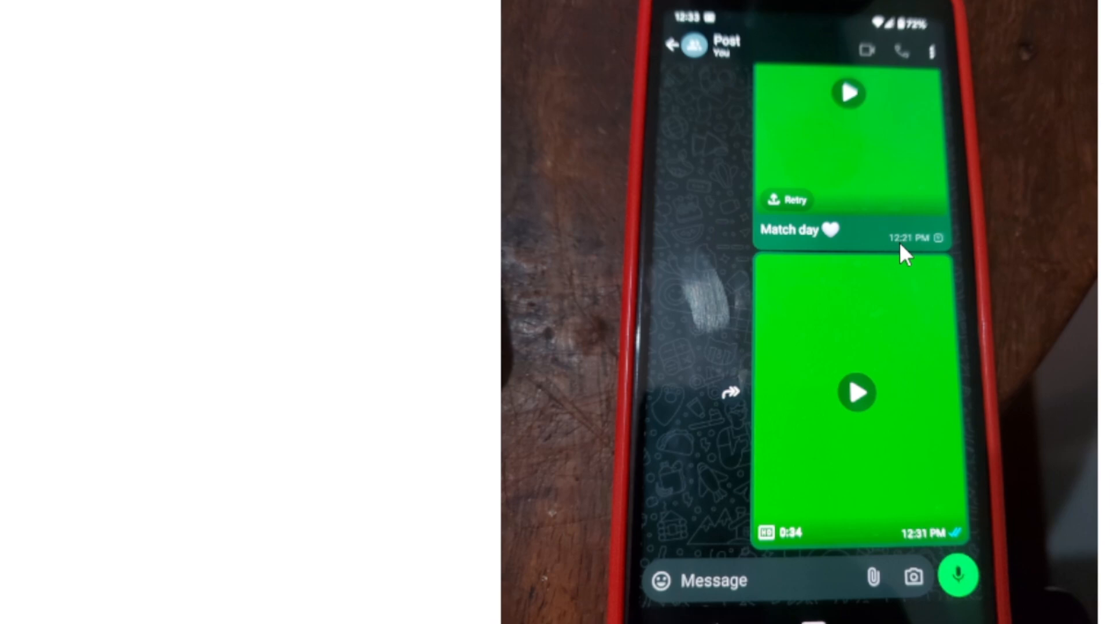
{"action": "mouse_move", "coordinate": [847, 179]}
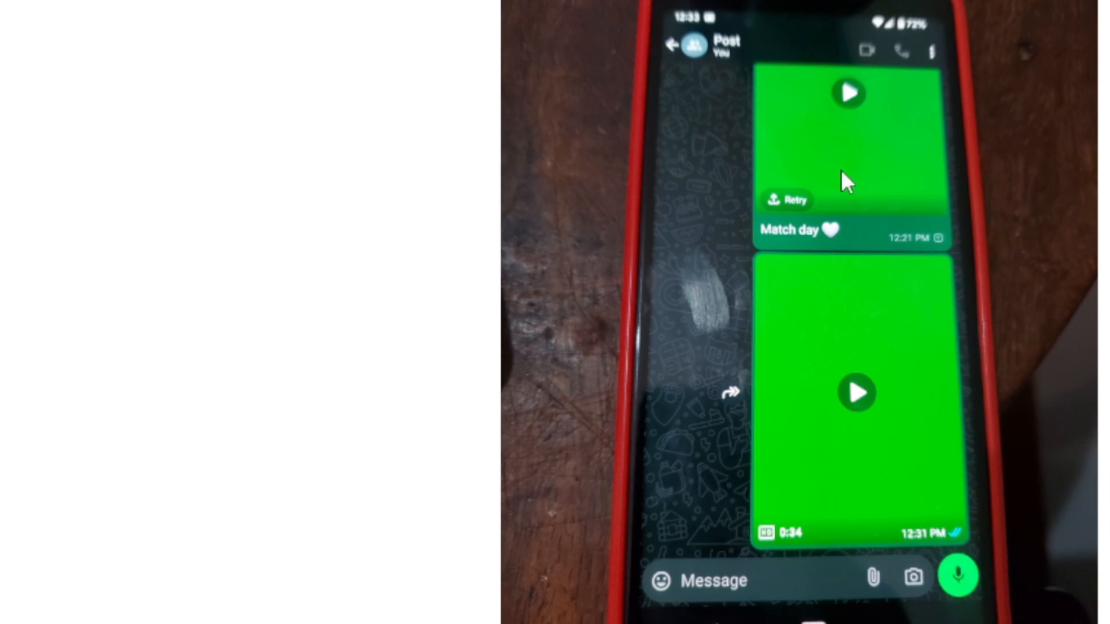
{"action": "mouse_move", "coordinate": [973, 169]}
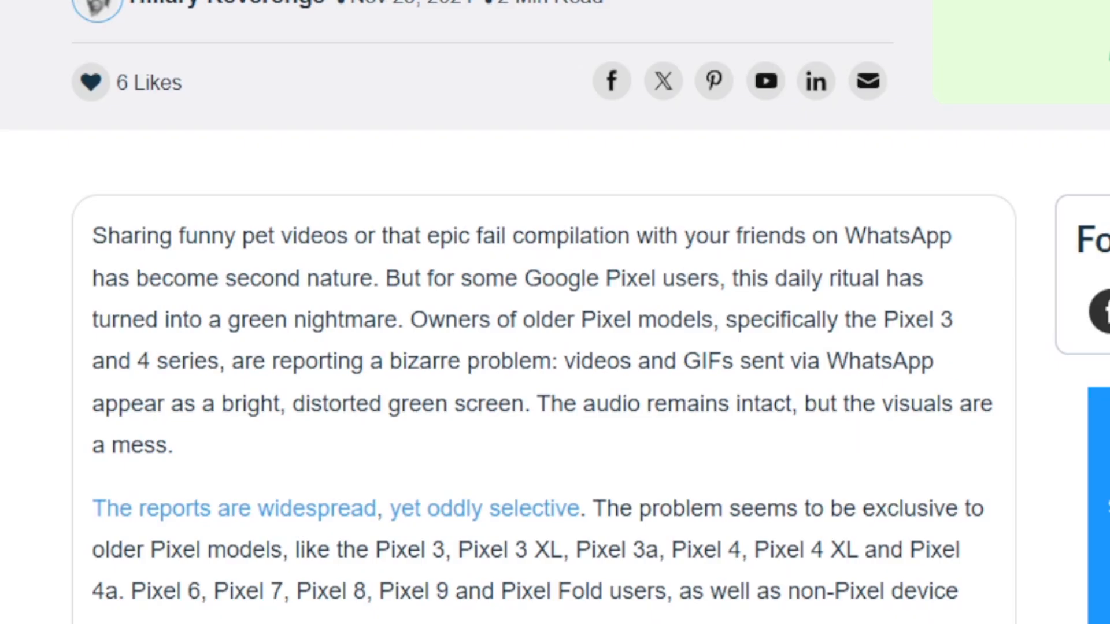
Scroll down to the paragraphs on recorded videos and aging Android software causing the green glitch
{"action": "scroll", "scroll_direction": "down", "scroll_amount": 3}
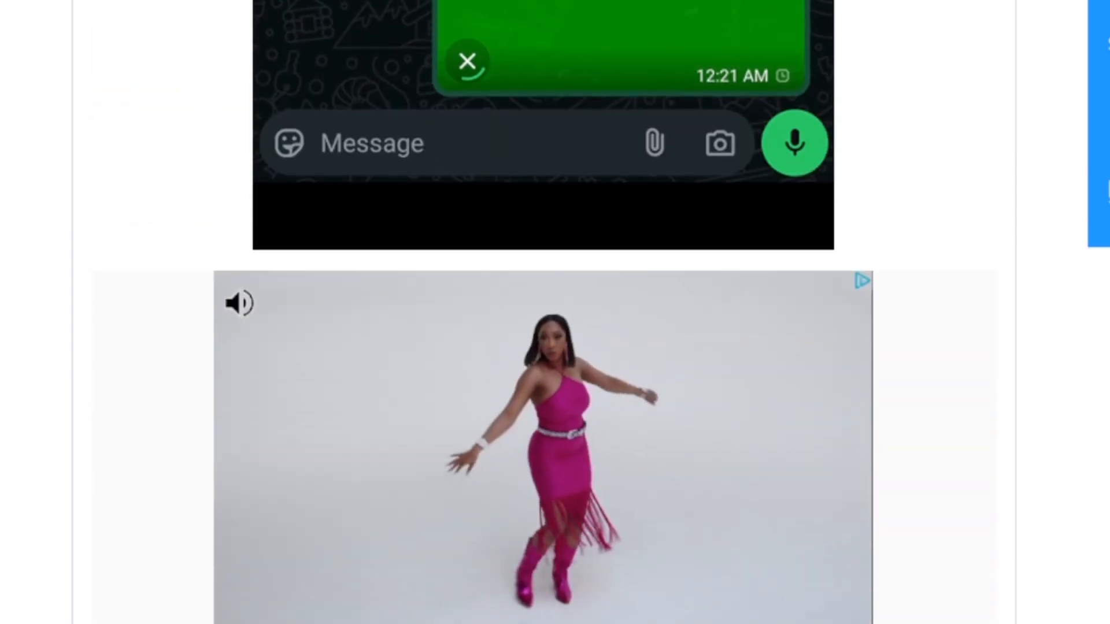
{"action": "scroll", "scroll_direction": "down", "scroll_amount": 3}
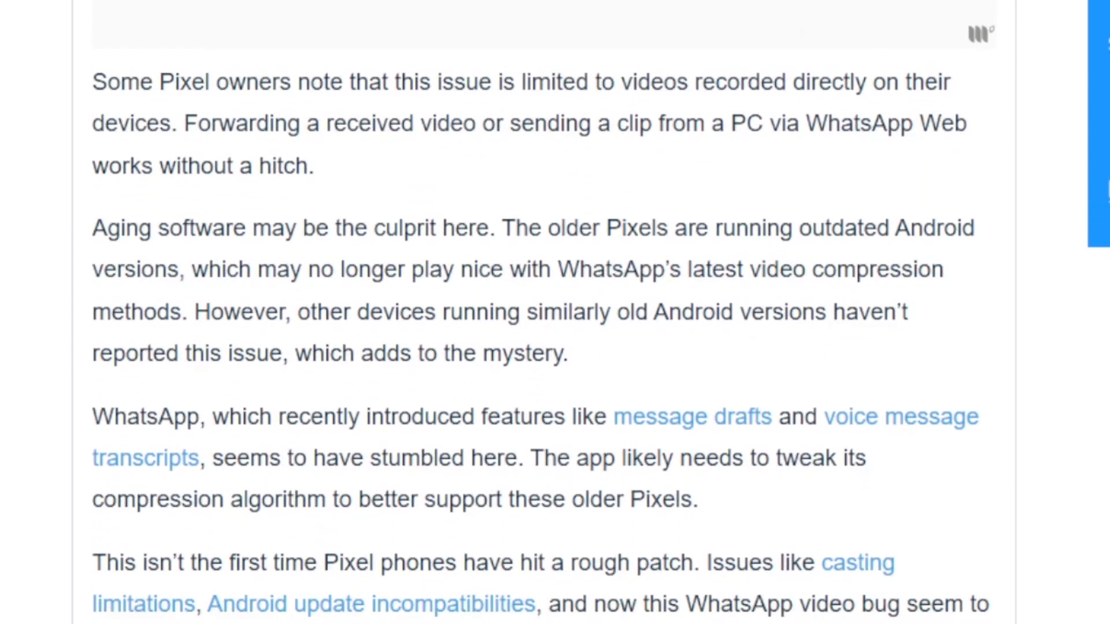